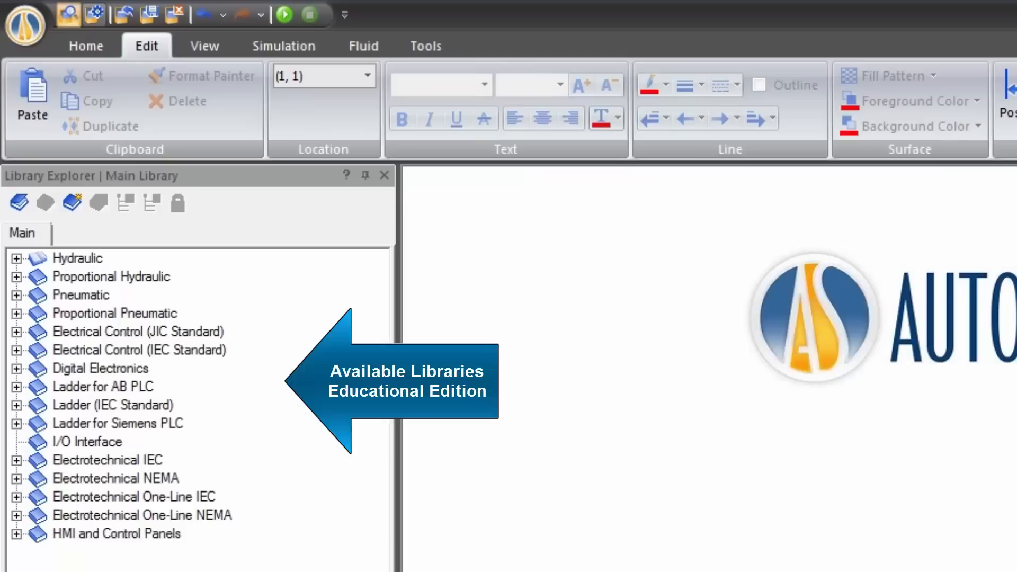
# Step: Select the Hydraulic library to list its components beside the blank diagram
pyautogui.click(37, 21)
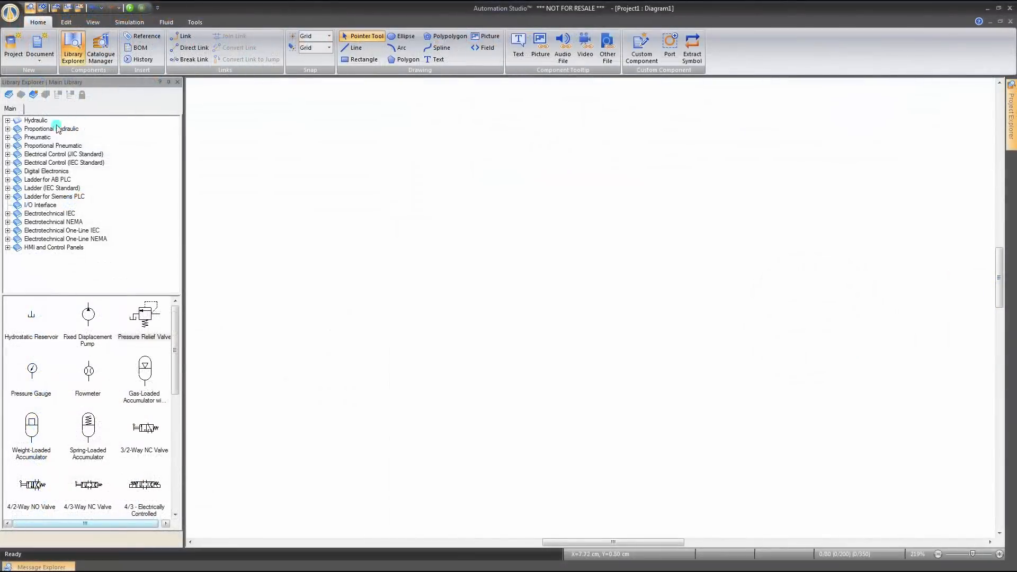
# Step: Place the pump, reservoir, relief valve, 4/3-way valve and double-acting cylinder, and connect their ports
pyautogui.click(35, 121)
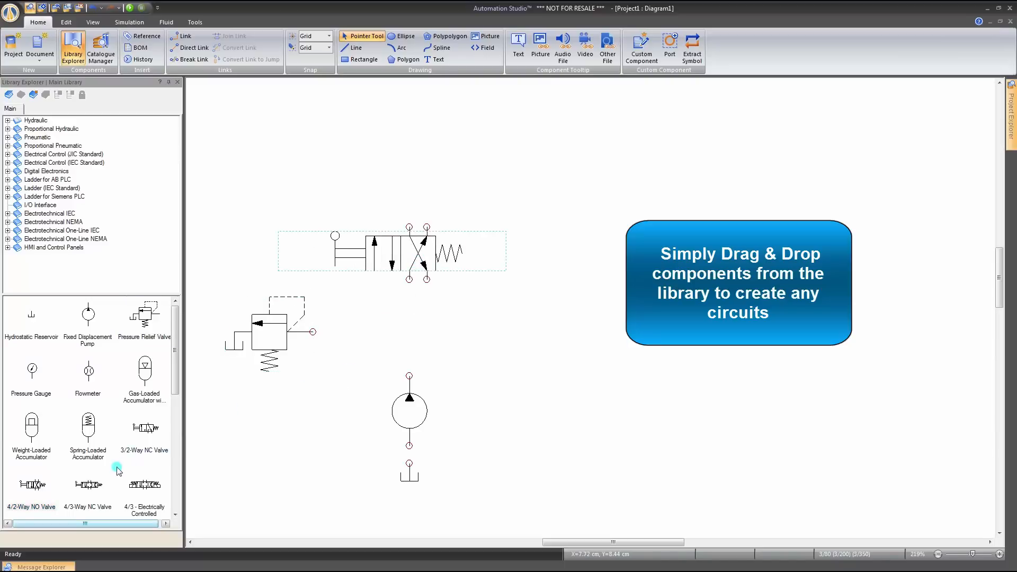
pyautogui.scroll(-3)
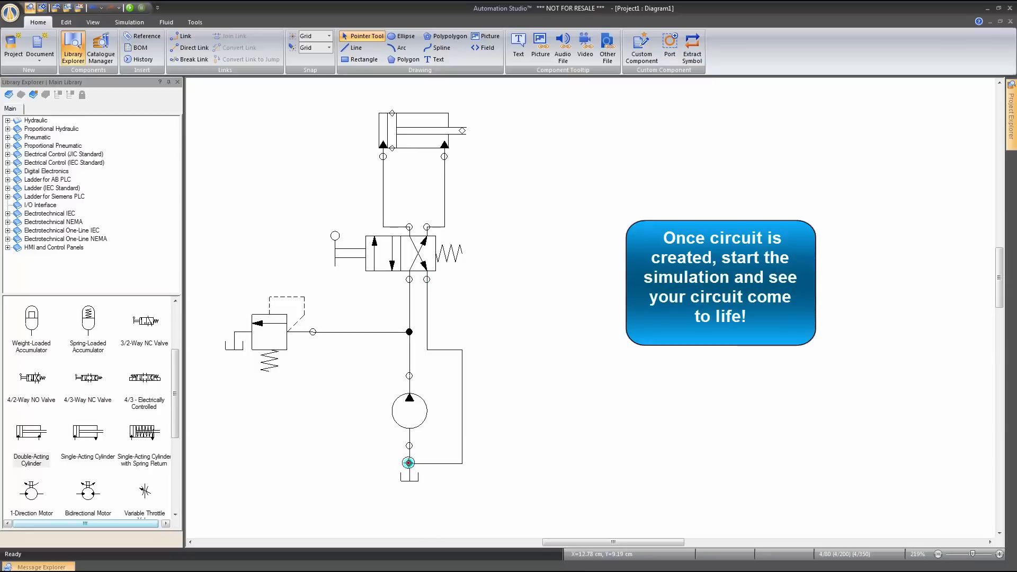
# Step: Add measuring instruments MI-1 to MI-5 and run Normal Simulation on the circuit
pyautogui.click(408, 463)
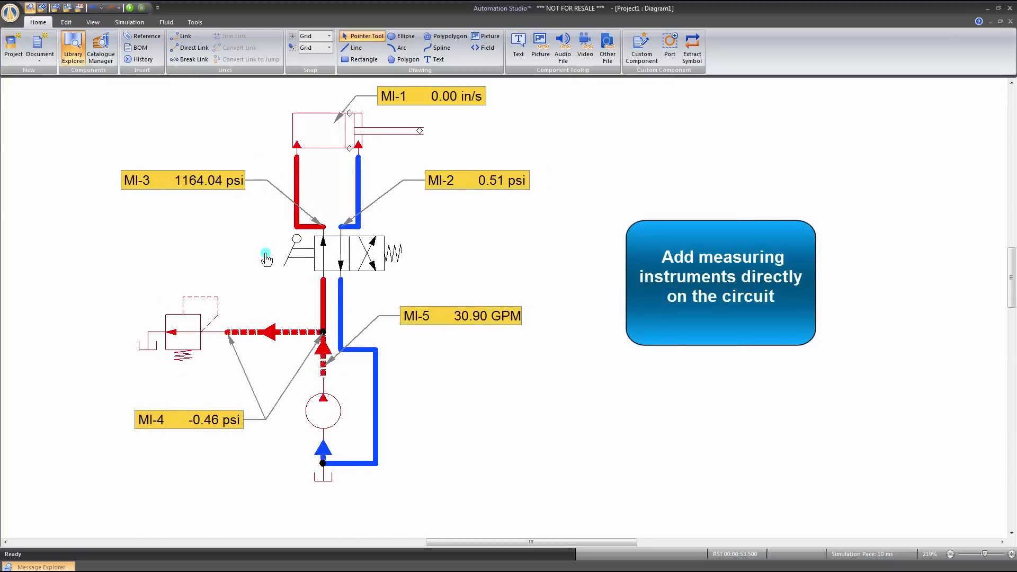
# Step: Wire the Start input, pressure switch P1 and output OUT0 into a ladder rung driving the valve
pyautogui.click(266, 257)
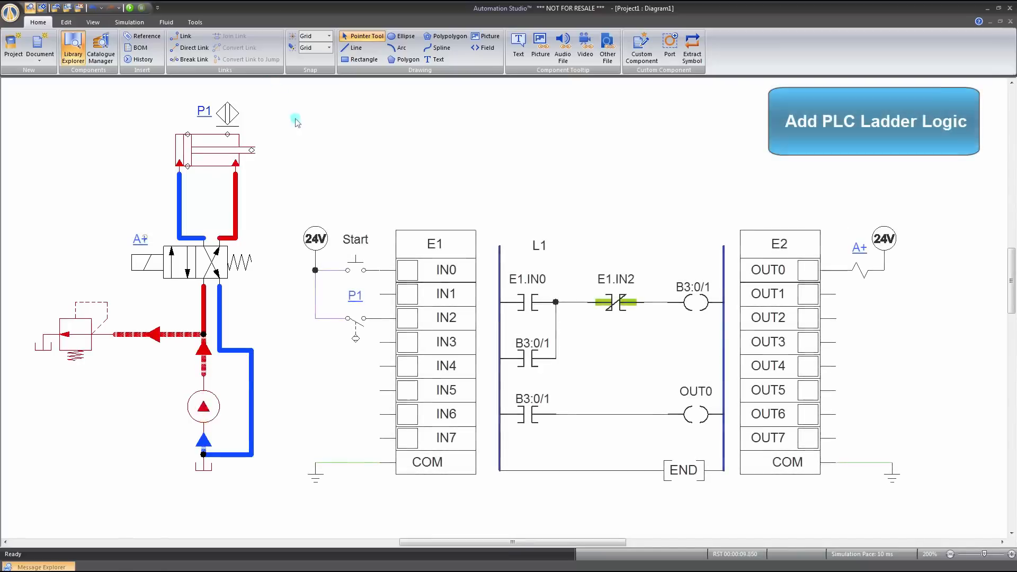
# Step: Run the Resistor Ohm's Law simulation to show voltage and current readings on the multimeter
pyautogui.click(355, 269)
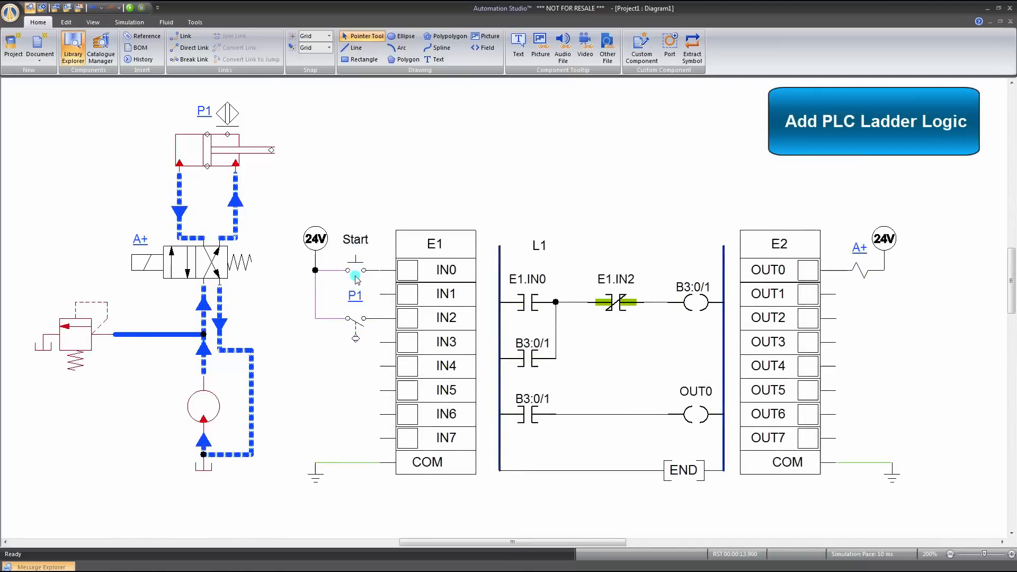
pyautogui.click(356, 268)
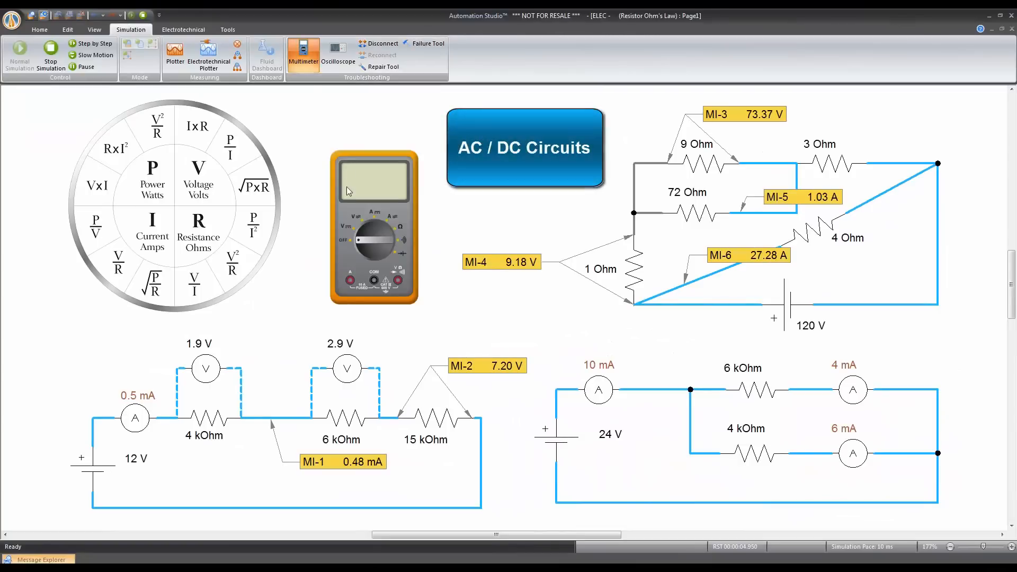
# Step: Start the 3-phase motor simulation and press Forward while the plotter traces MI-5 and MI-6
pyautogui.click(364, 238)
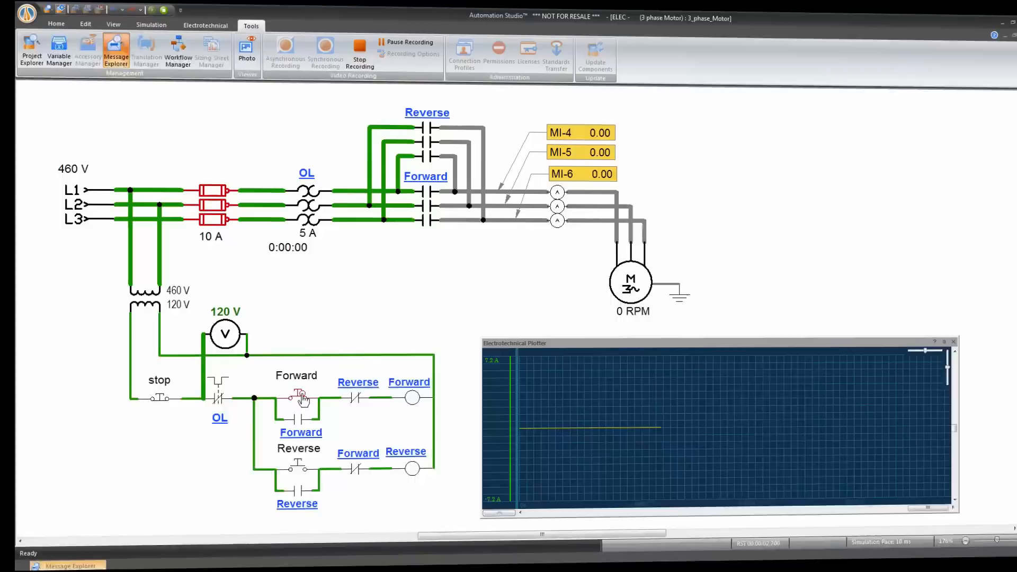
pyautogui.click(301, 397)
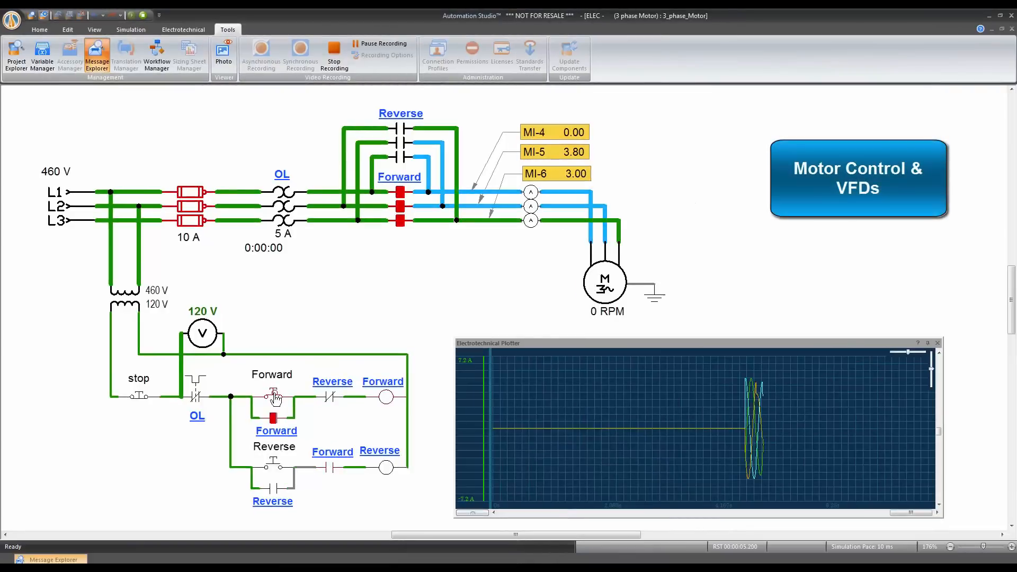